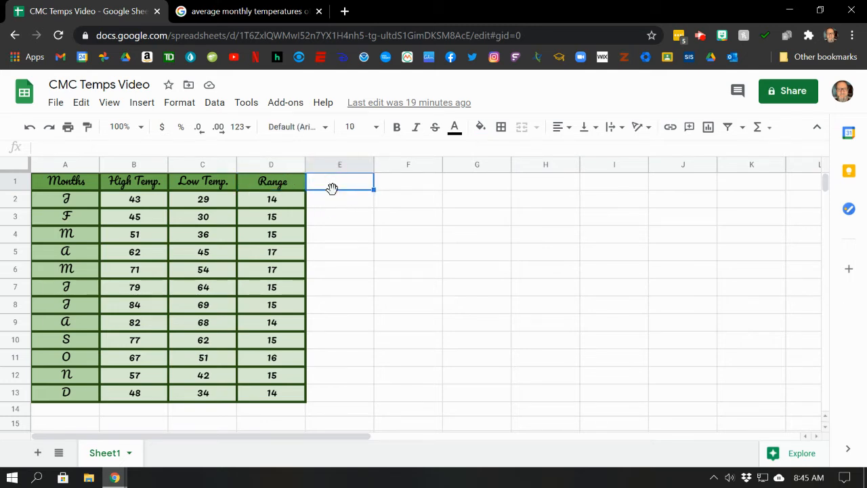
Select cell E1 beside the monthly temperature table for the High Temp heading.
{"action": "left_click", "coordinate": [270, 198]}
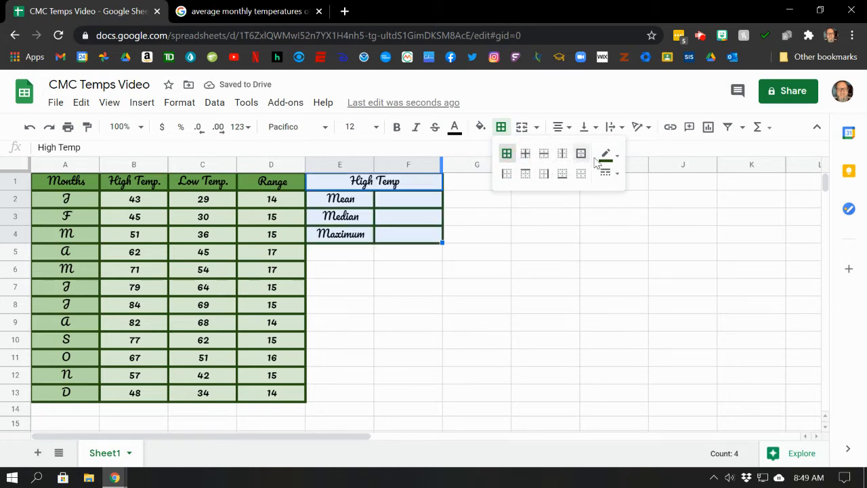
Select the High Temp statistics box E1:F4 to give it borders.
{"action": "left_click", "coordinate": [134, 199]}
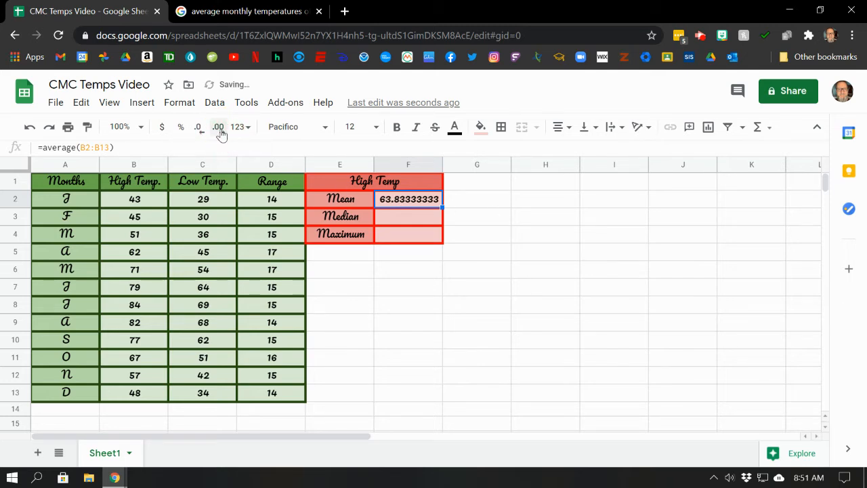
{"action": "mouse_move", "coordinate": [197, 127]}
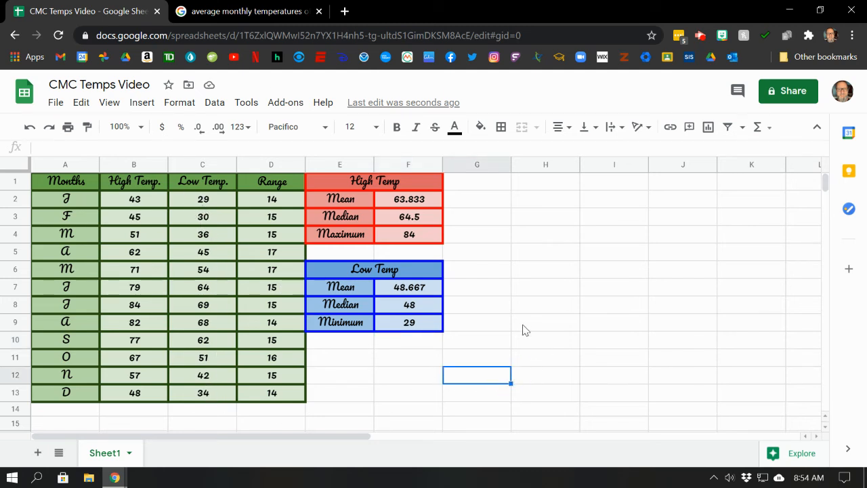
Insert a chart from the temperature table A1:D13.
{"action": "left_click", "coordinate": [65, 181]}
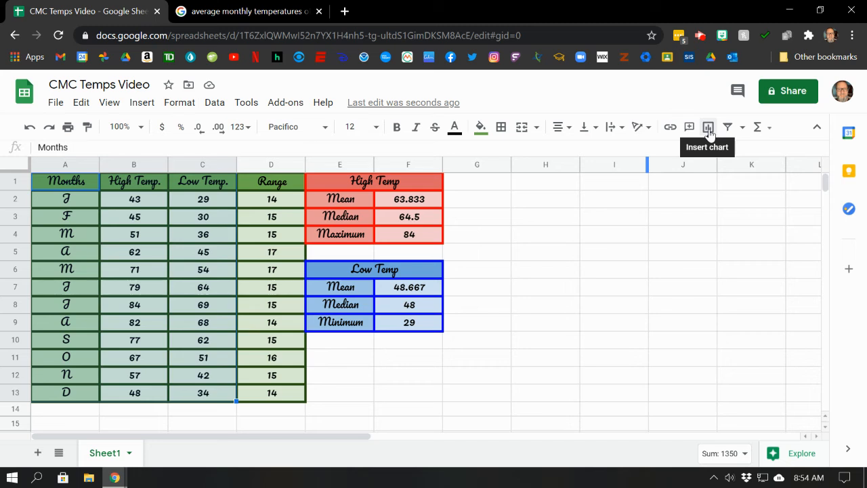
{"action": "left_click", "coordinate": [708, 128]}
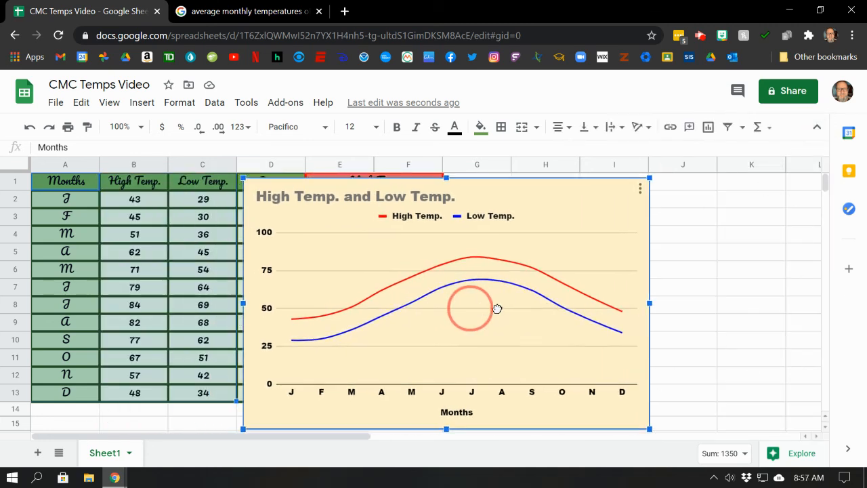